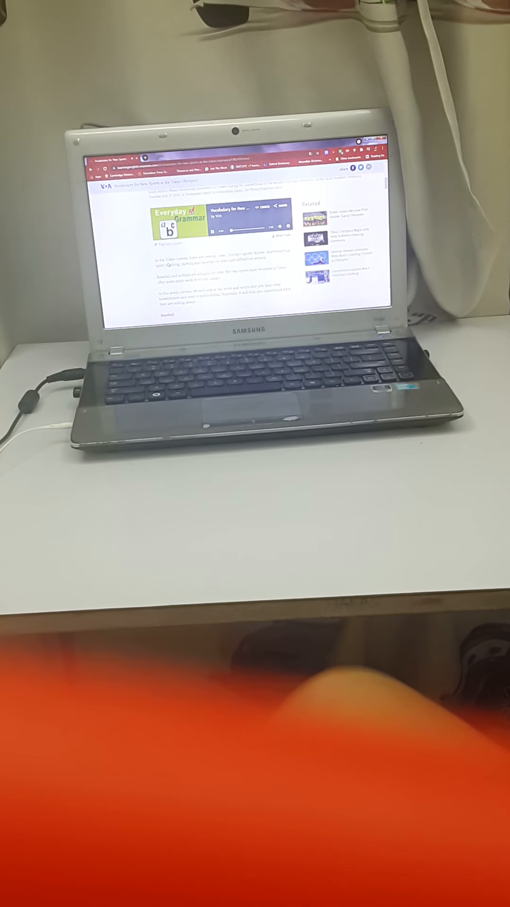
scroll("down", 3)
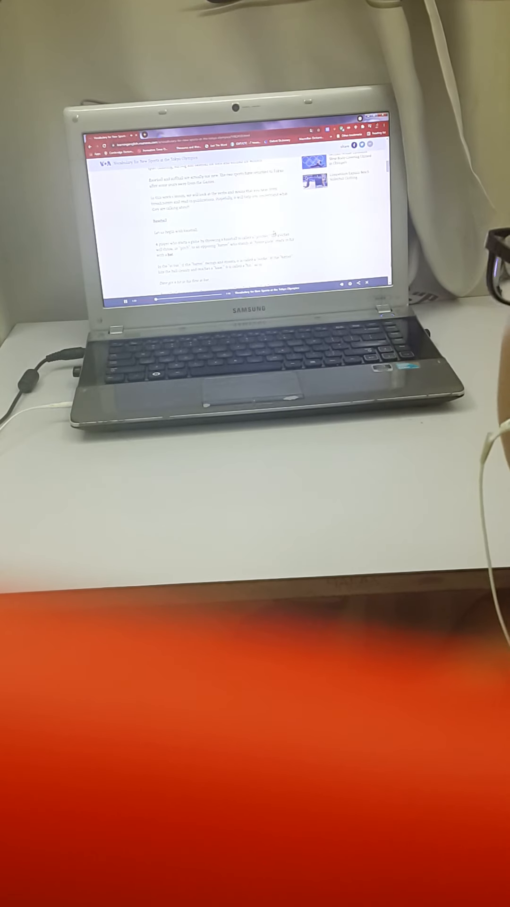
scroll("down", 3)
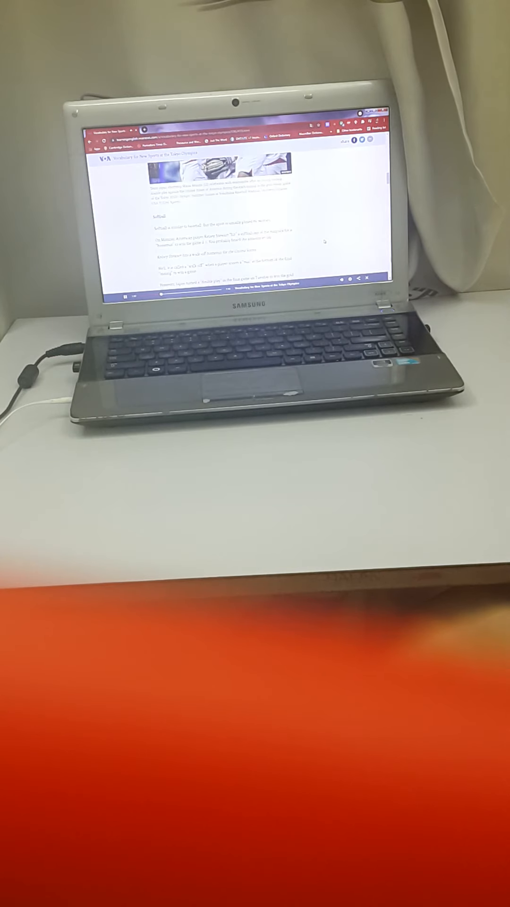
scroll("down", 3)
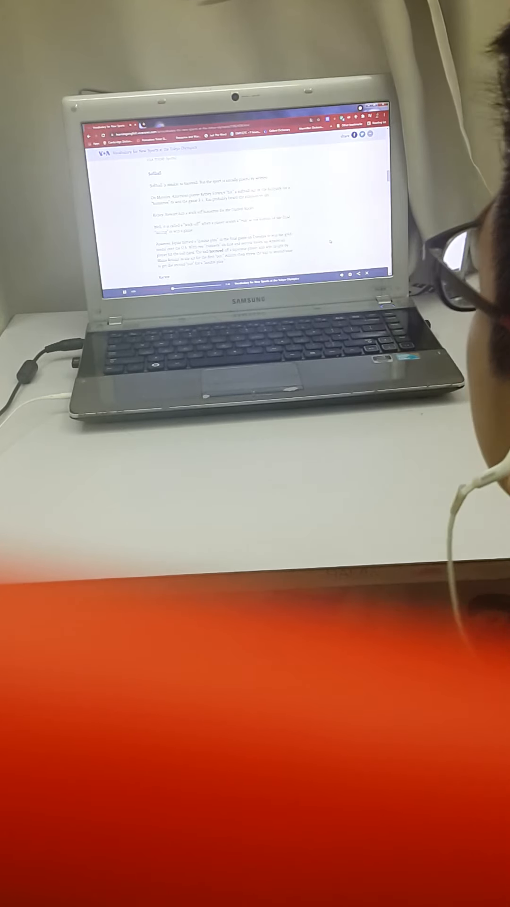
scroll("down", 3)
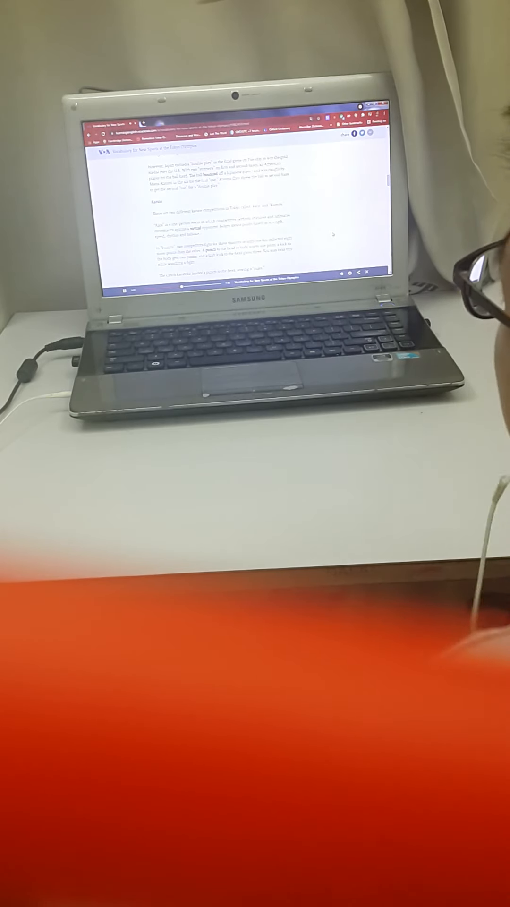
scroll("down", 3)
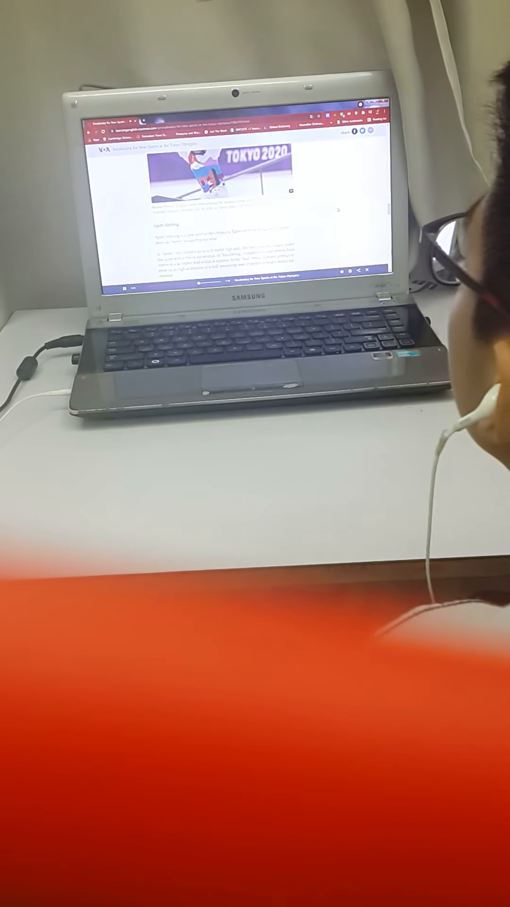
scroll("down", 3)
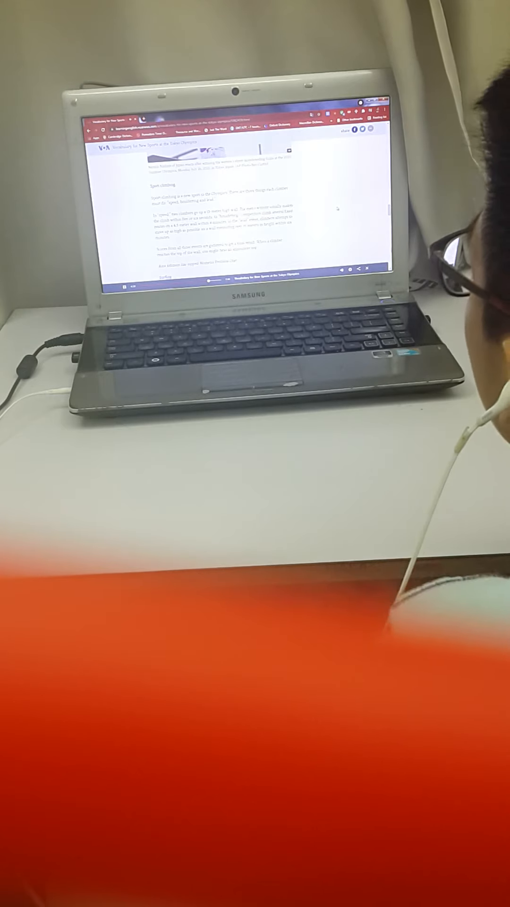
scroll("down", 3)
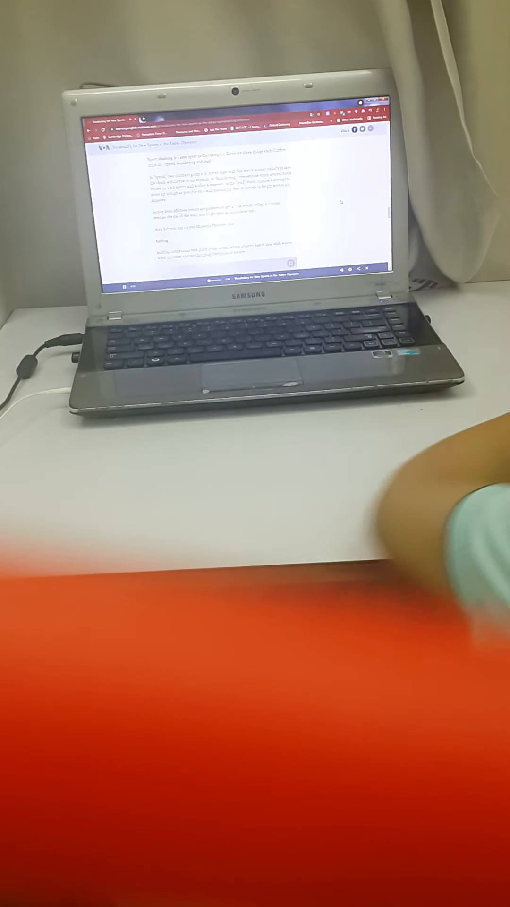